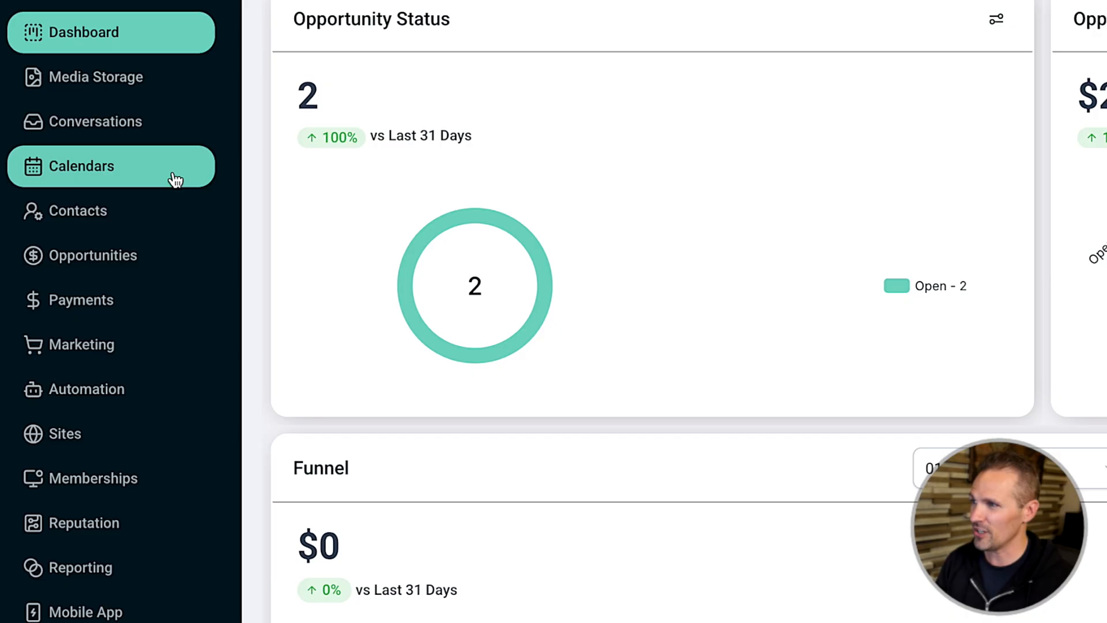
# Open the Contacts list showing all 267 records
pyautogui.click(77, 210)
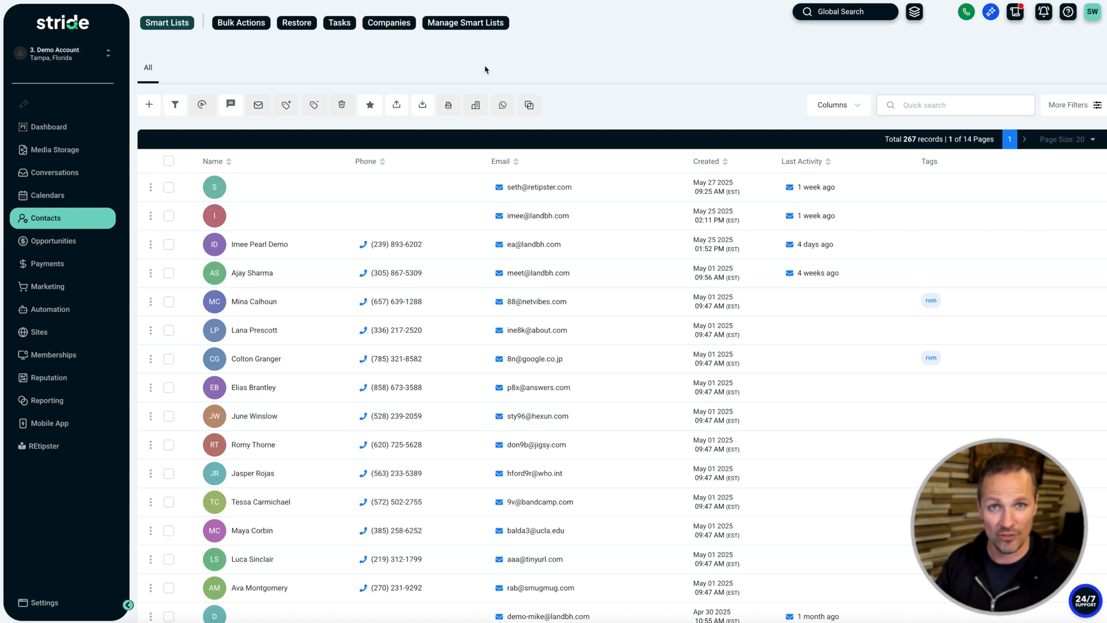
pyautogui.moveTo(265, 367)
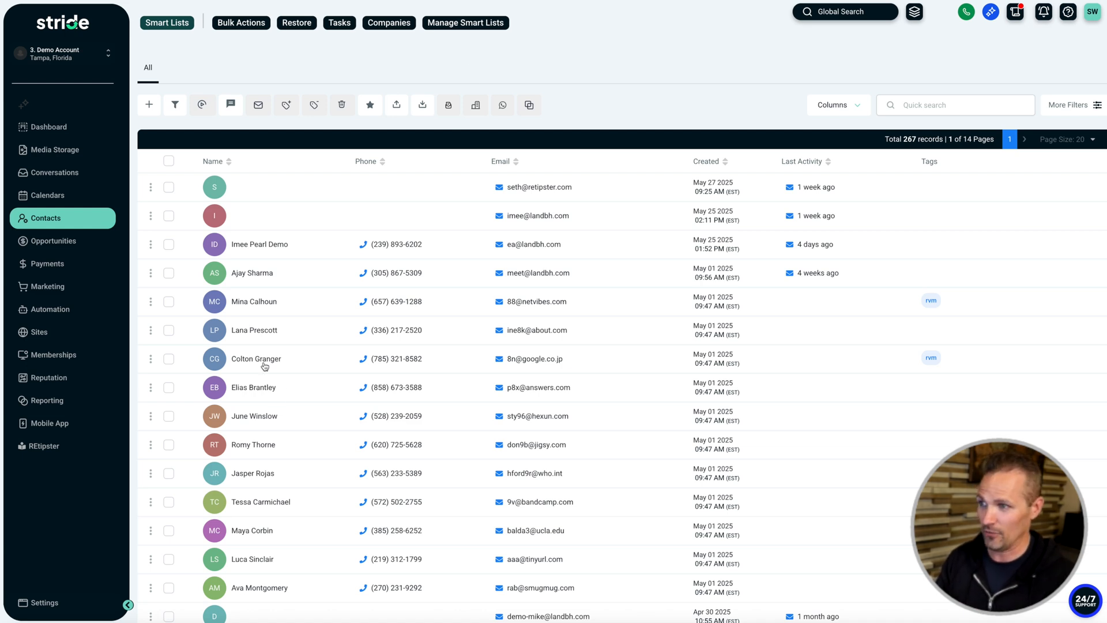
# Open the seller's contact record and expand General Info to select the assessor's parcel number
pyautogui.click(255, 358)
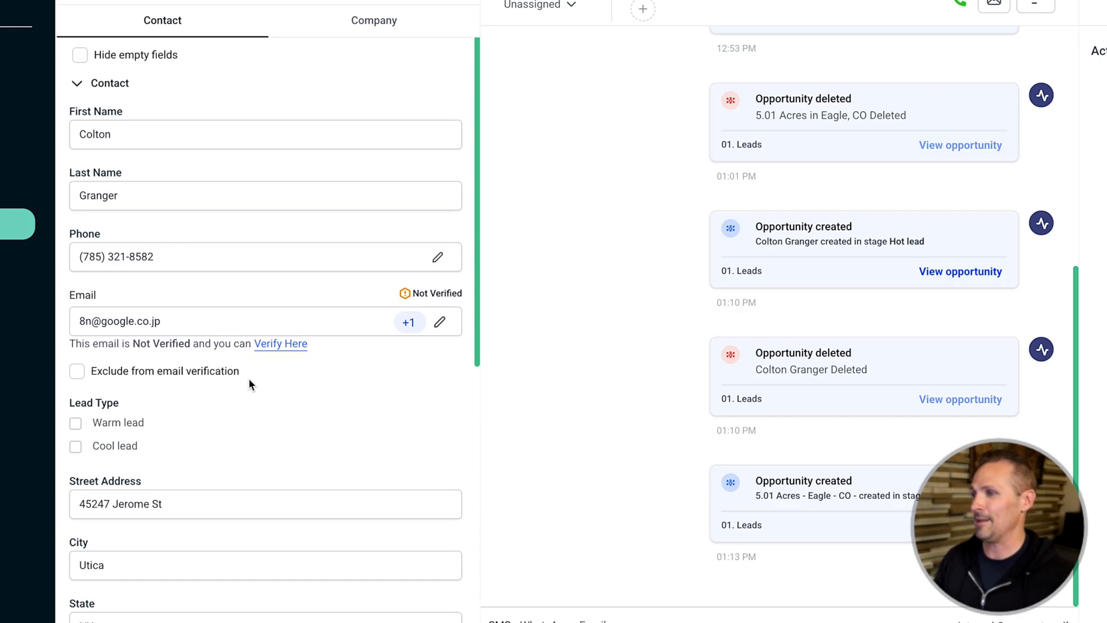
pyautogui.scroll(-3)
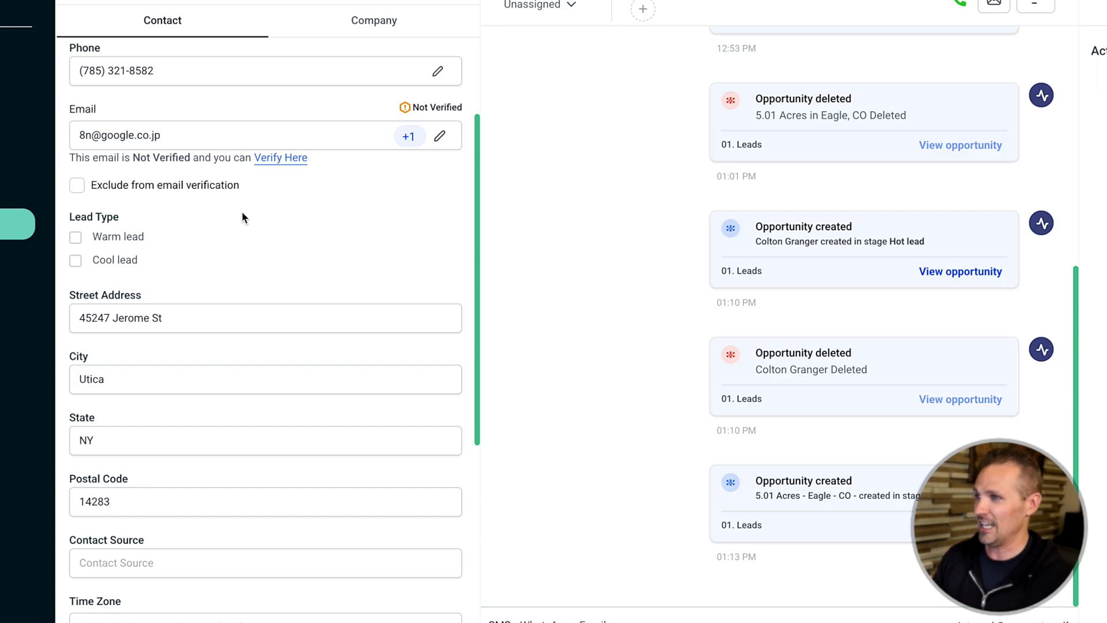
pyautogui.scroll(-3)
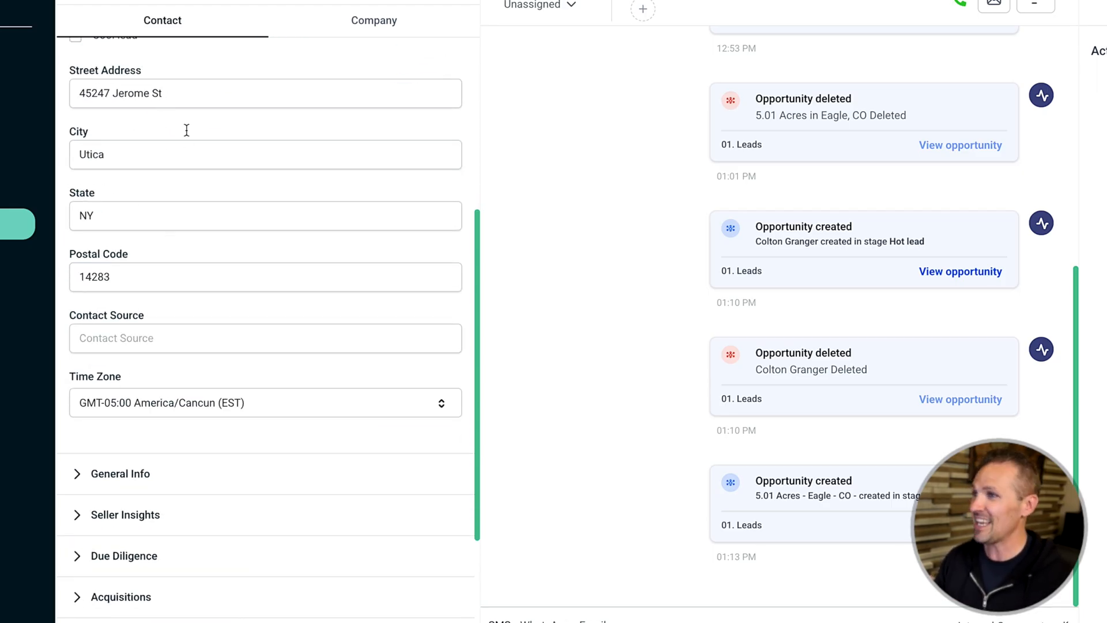
pyautogui.moveTo(136, 479)
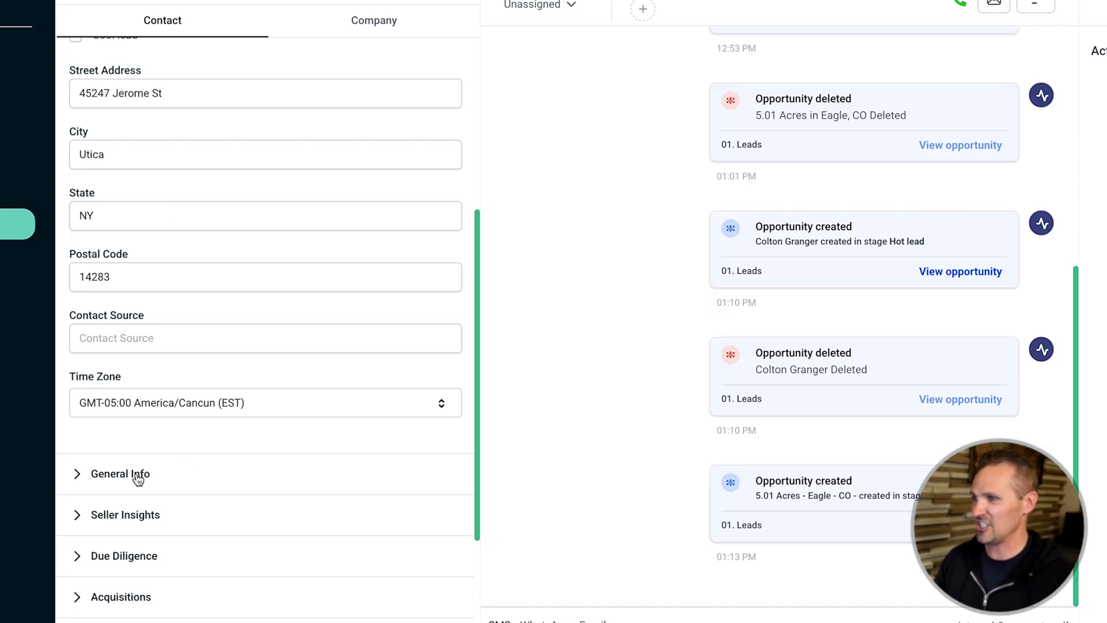
pyautogui.click(119, 474)
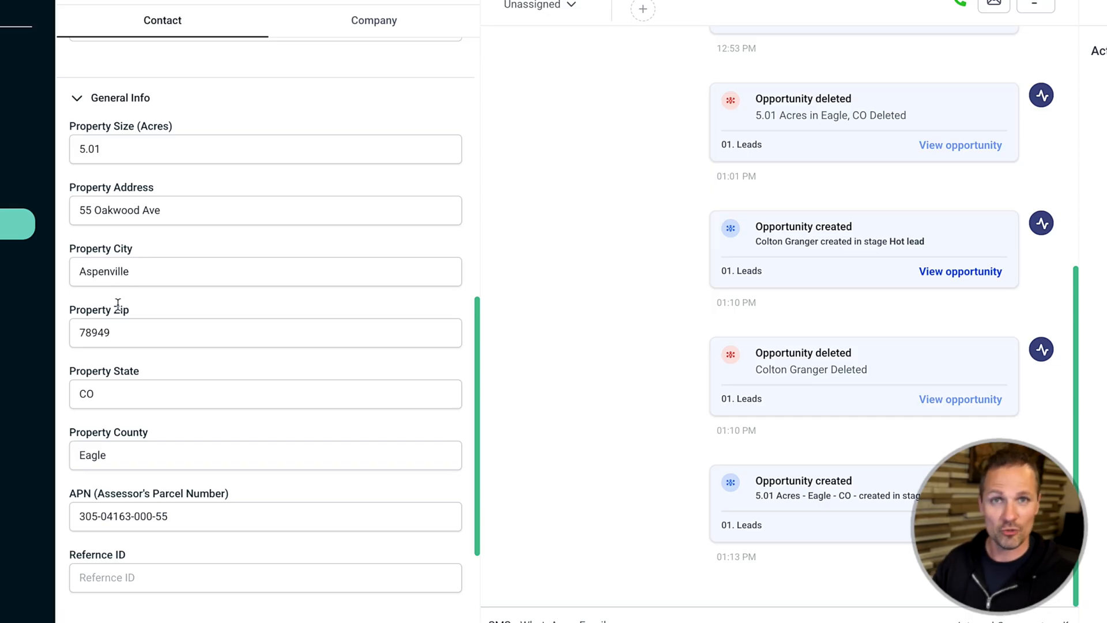
pyautogui.tripleClick(141, 516)
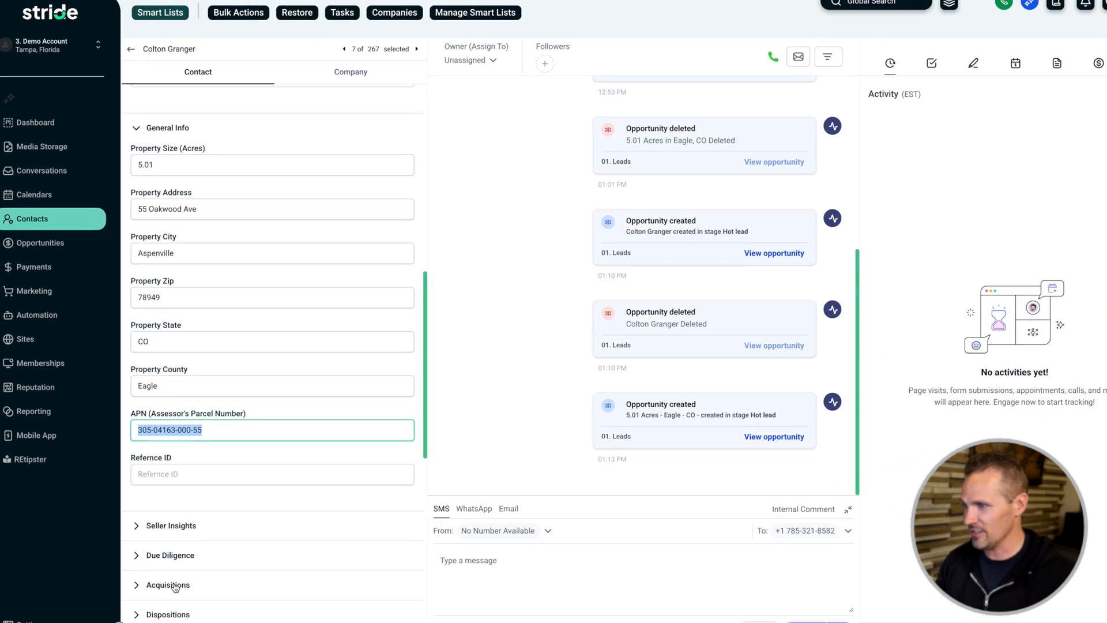
# Set the acquisition's offer date to 6/4/25 with a draft-contract action
pyautogui.click(168, 584)
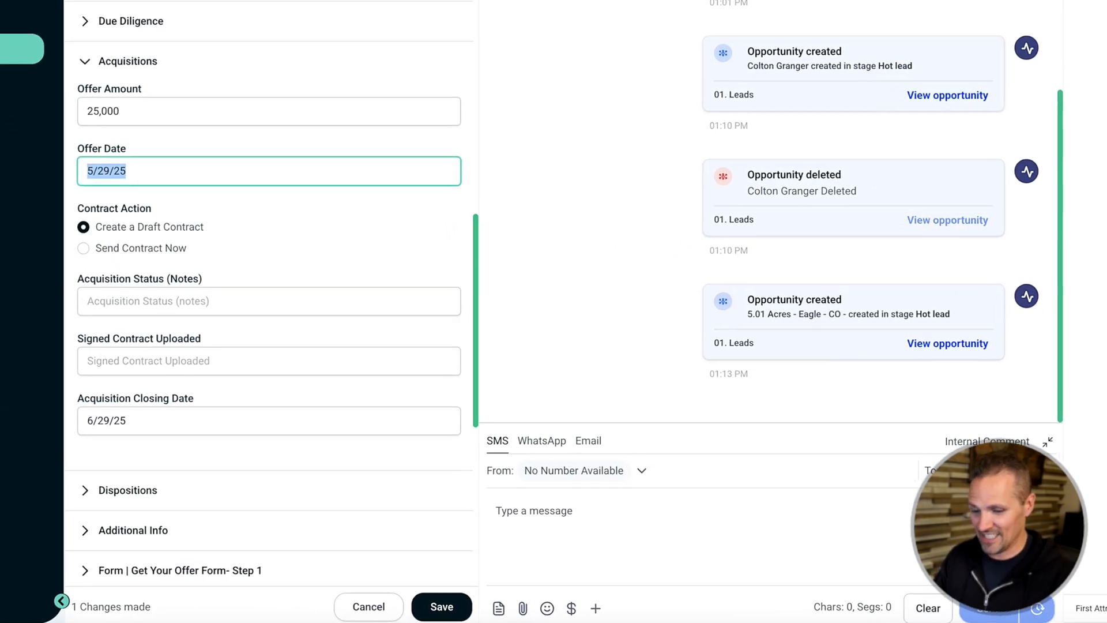
pyautogui.write('6/4/25')
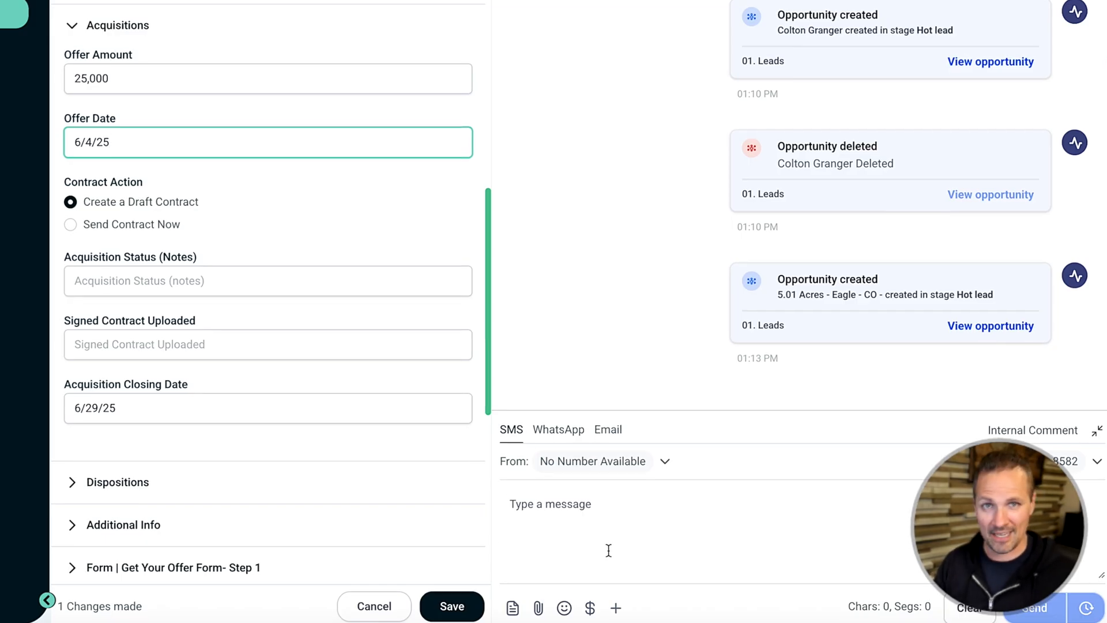
pyautogui.click(70, 224)
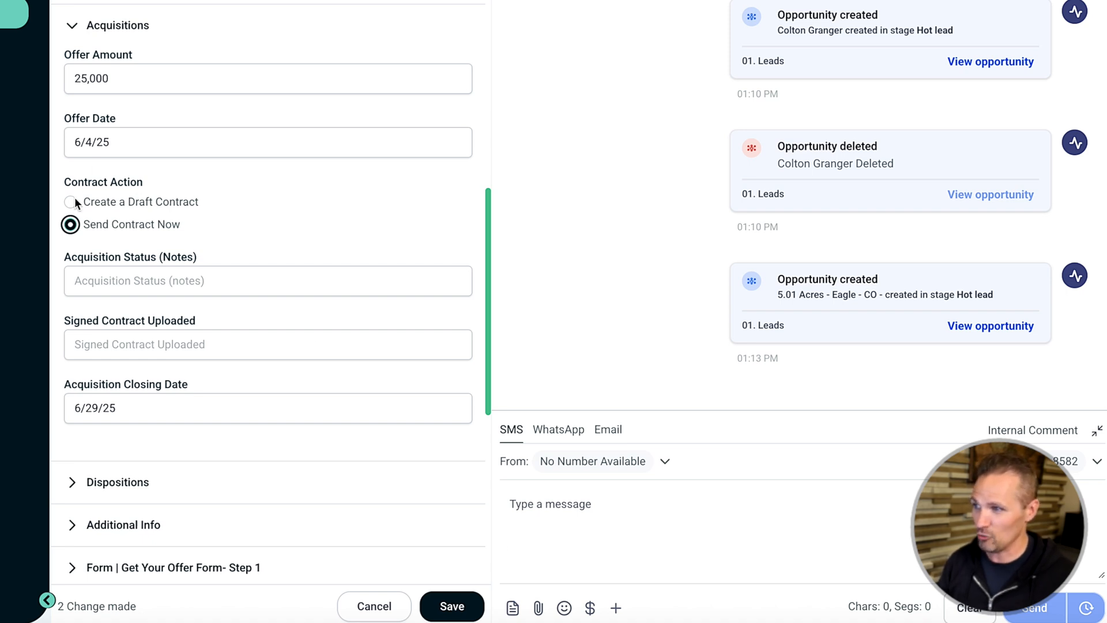
pyautogui.click(70, 202)
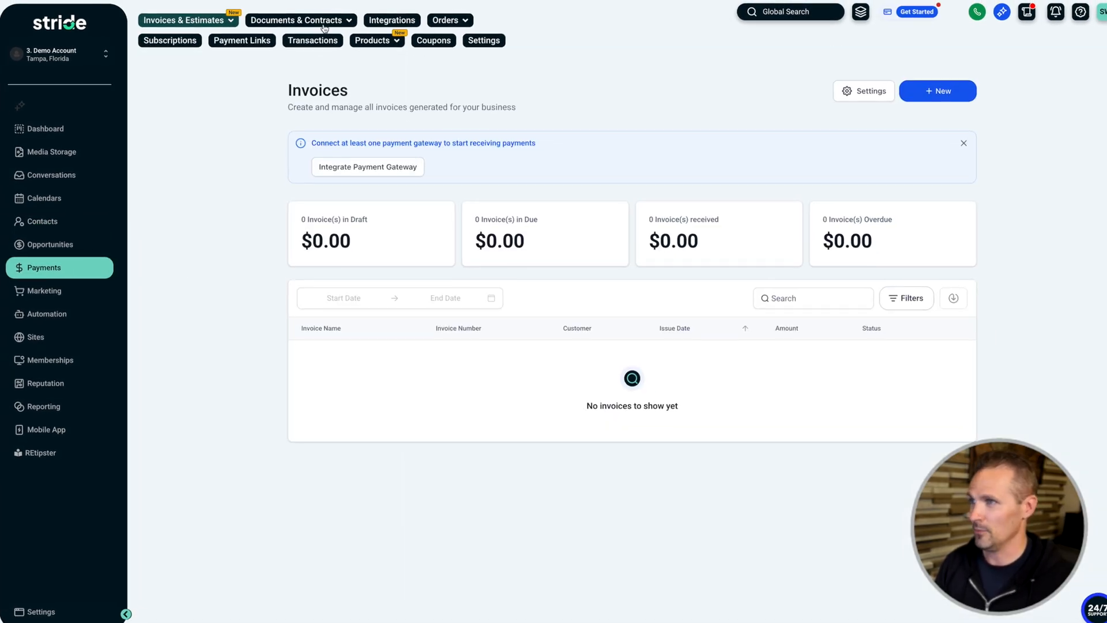
# Browse the Draft and Waiting document lists and open the Purchase and Sale Agreement for editing
pyautogui.click(300, 20)
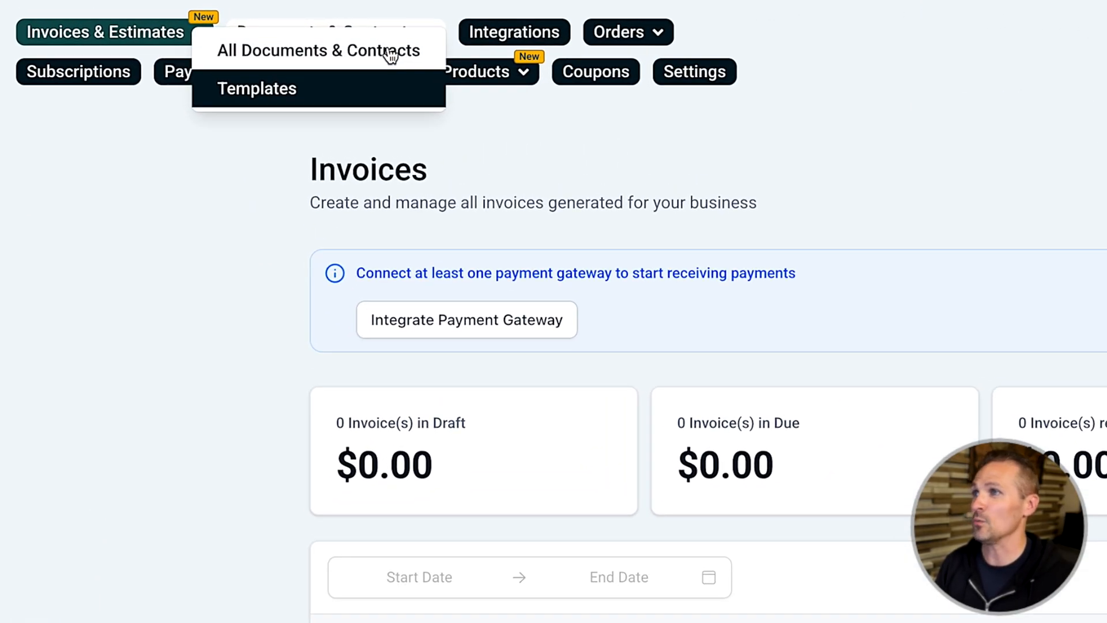
pyautogui.click(316, 49)
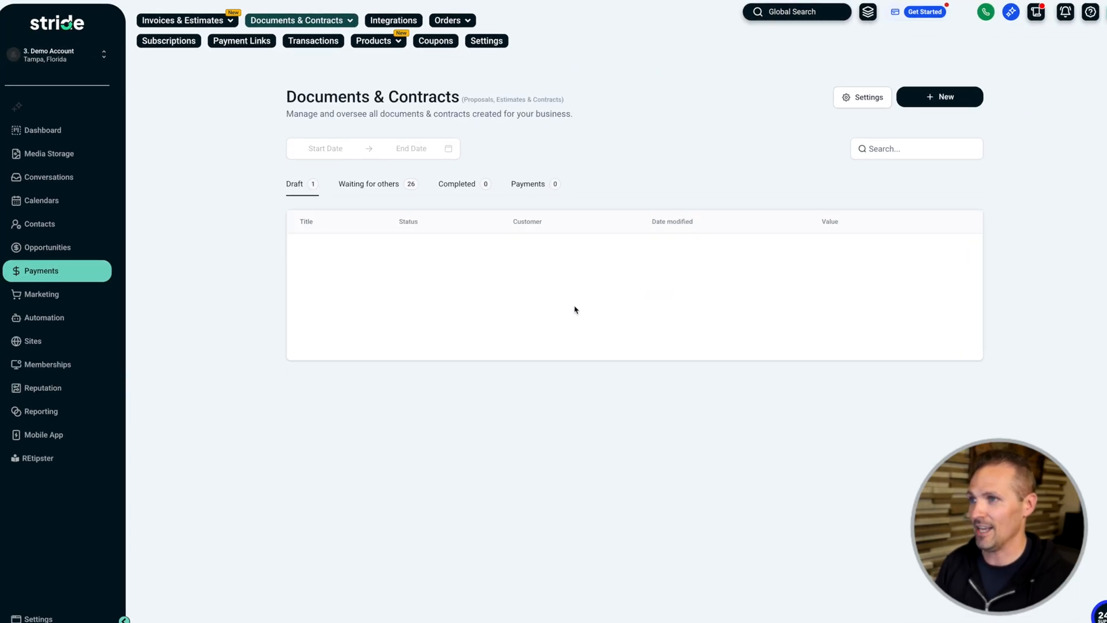
pyautogui.click(294, 183)
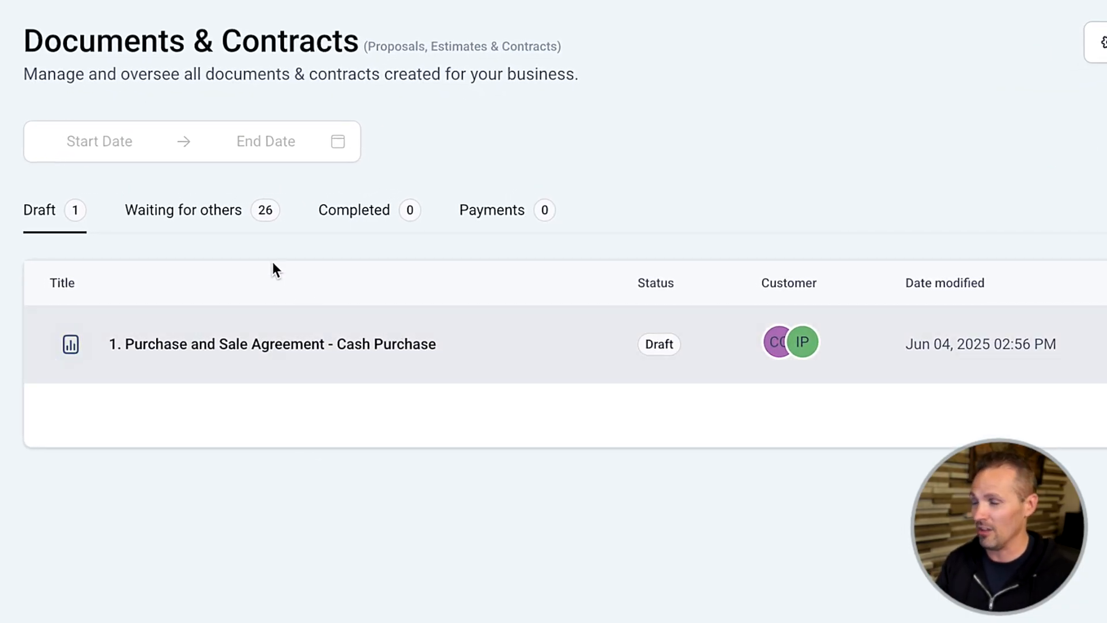
pyautogui.click(182, 210)
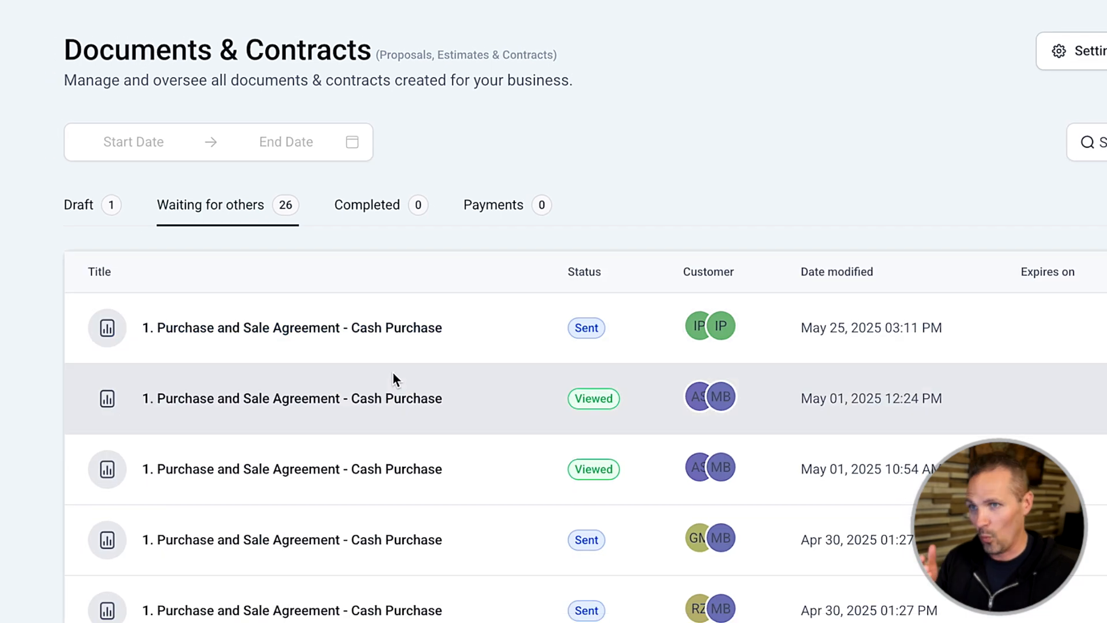
pyautogui.click(197, 191)
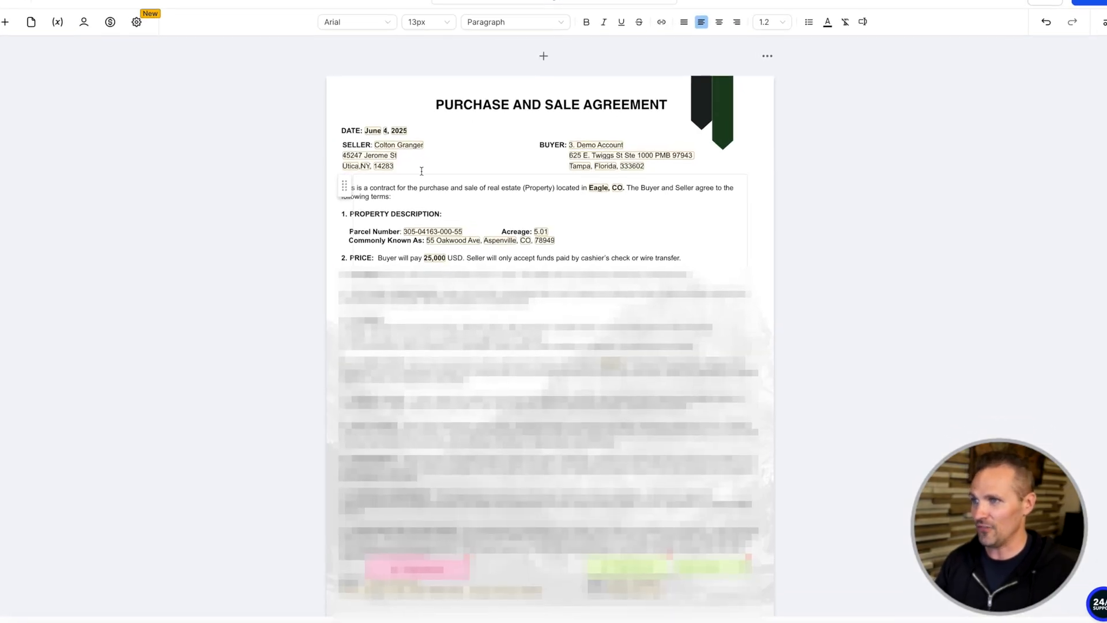
pyautogui.scroll(3)
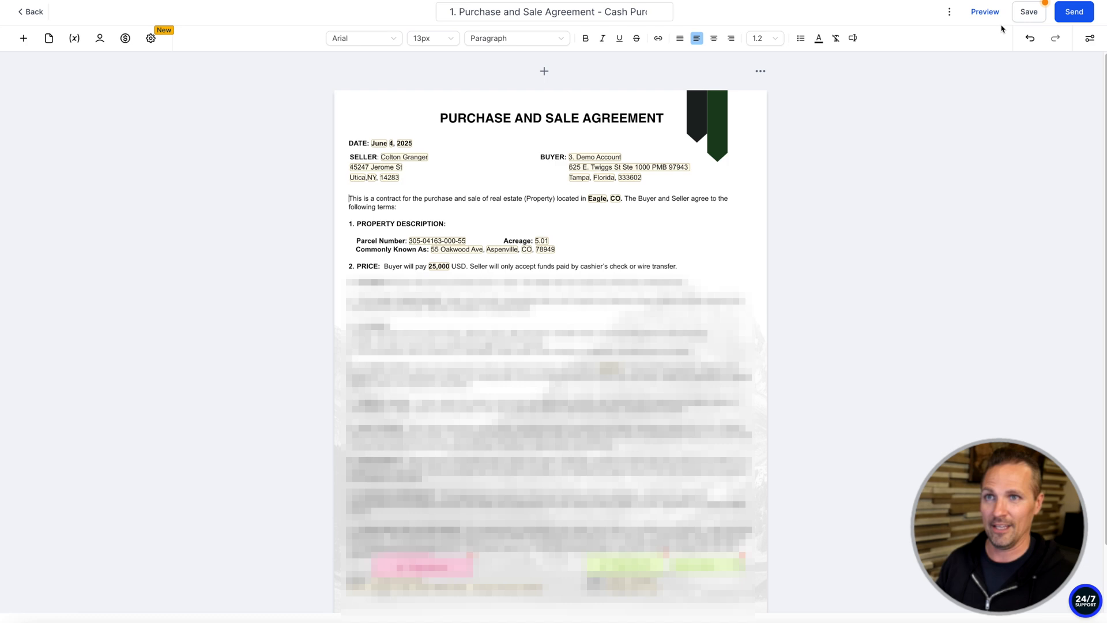
pyautogui.click(984, 11)
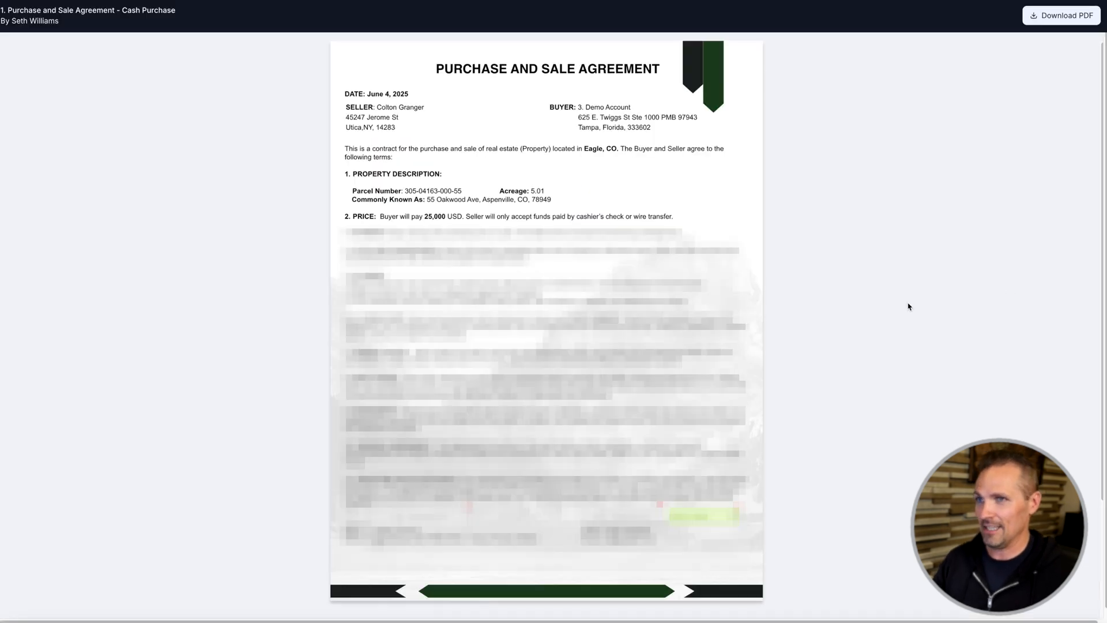
pyautogui.moveTo(655, 134)
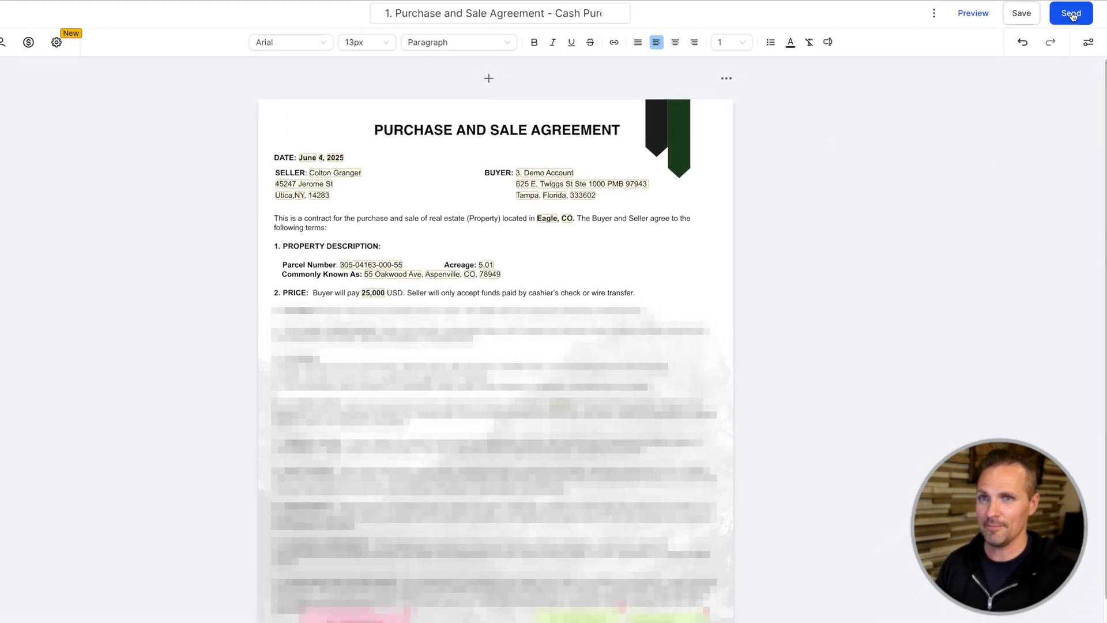
# Generate signing links for both recipients, copy each link, and return to the editor
pyautogui.click(1070, 12)
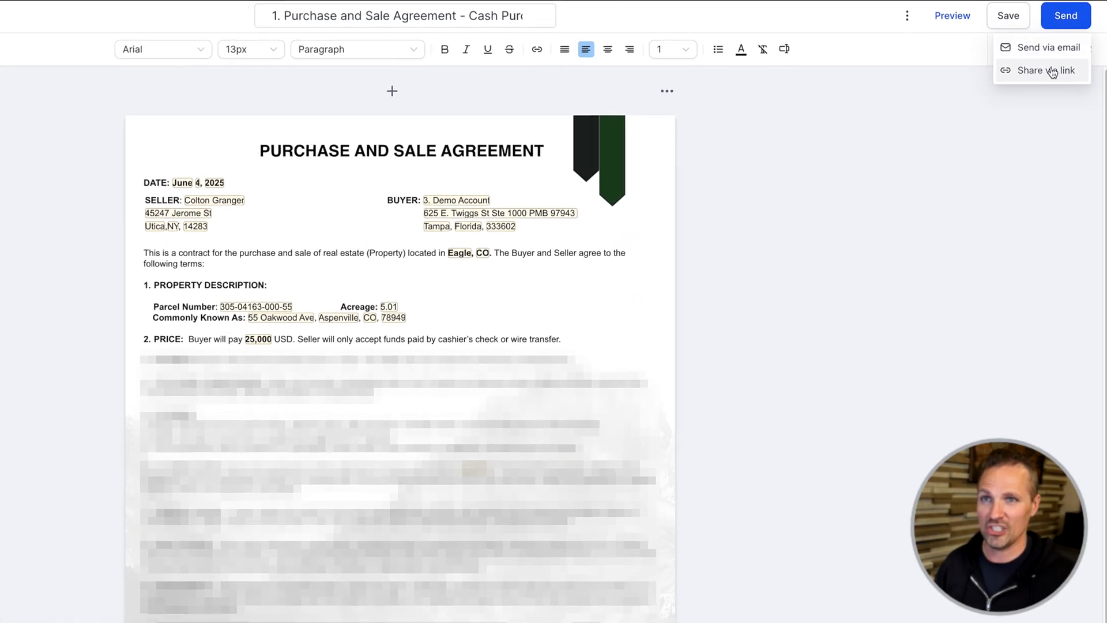
pyautogui.click(1046, 70)
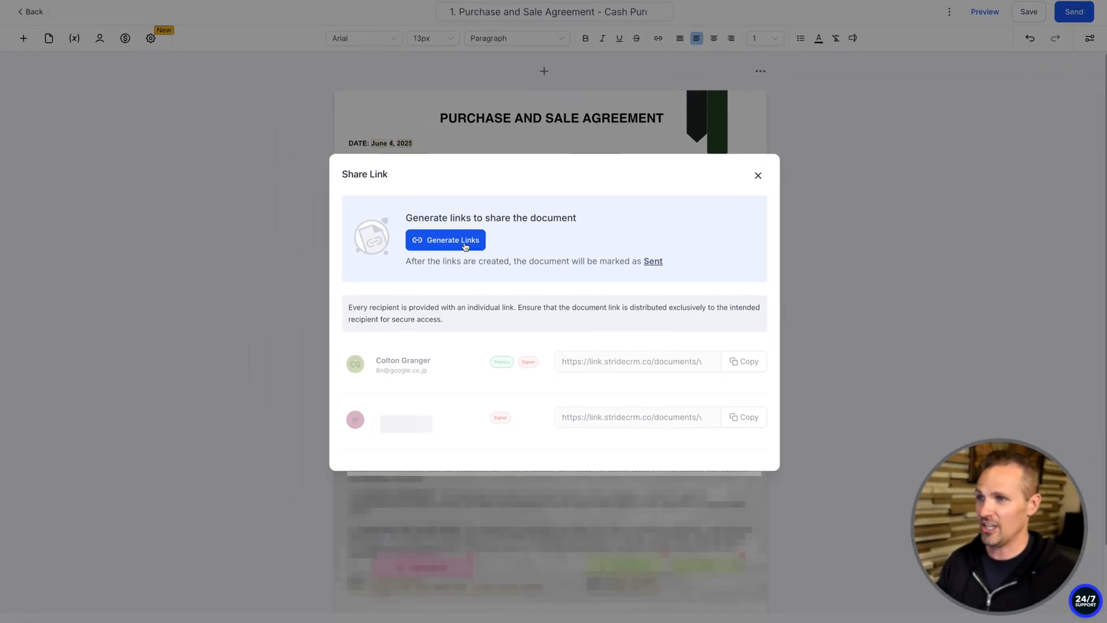
pyautogui.click(445, 240)
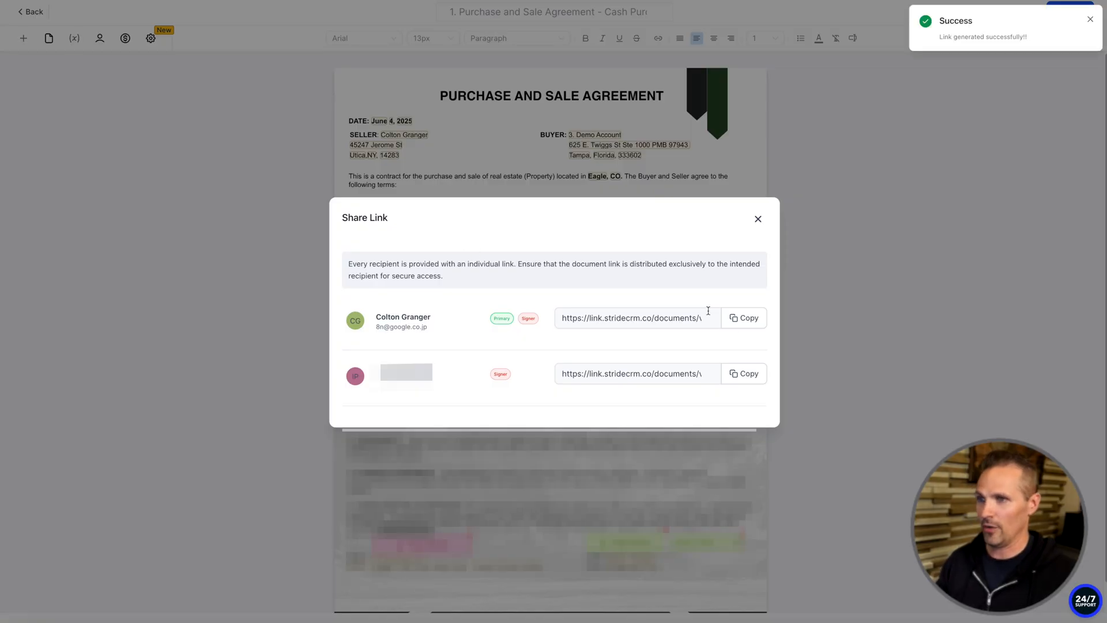
pyautogui.click(742, 317)
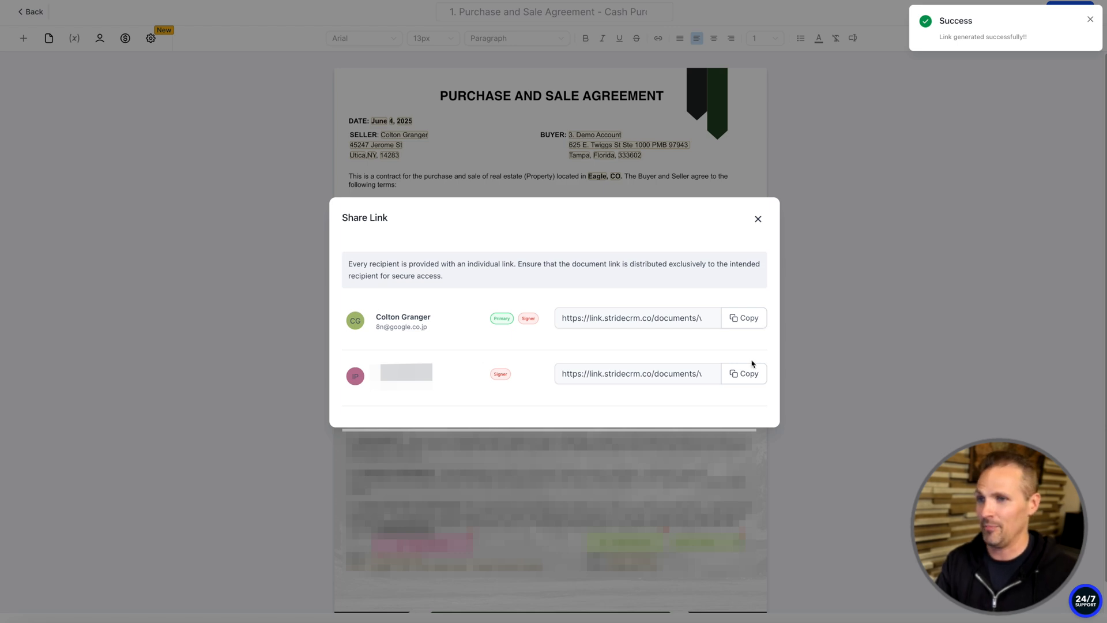
pyautogui.click(742, 373)
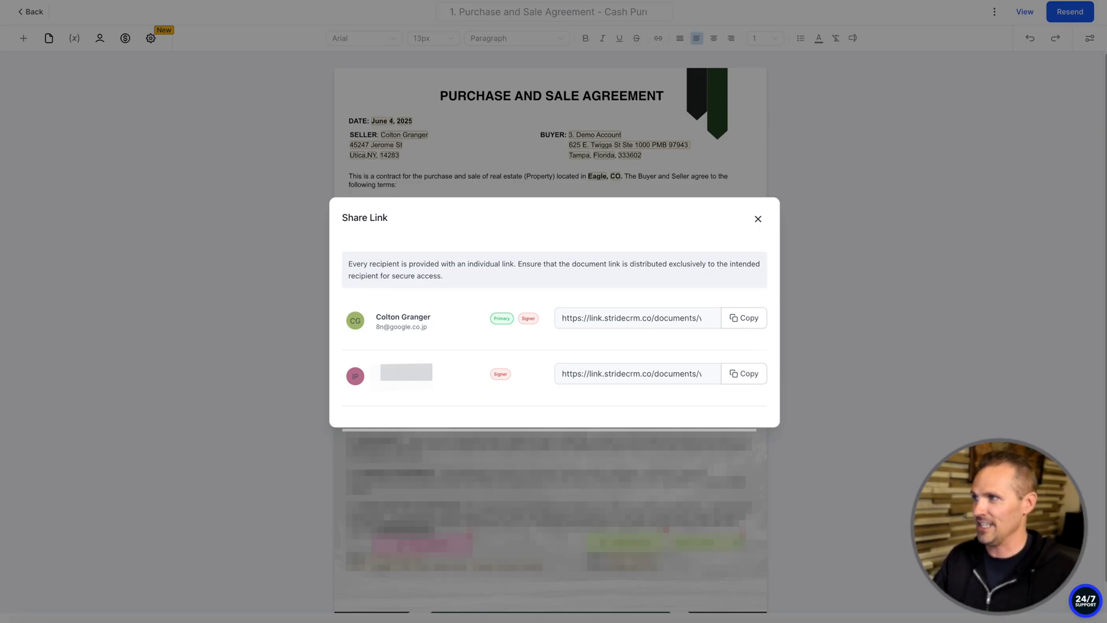
pyautogui.click(757, 218)
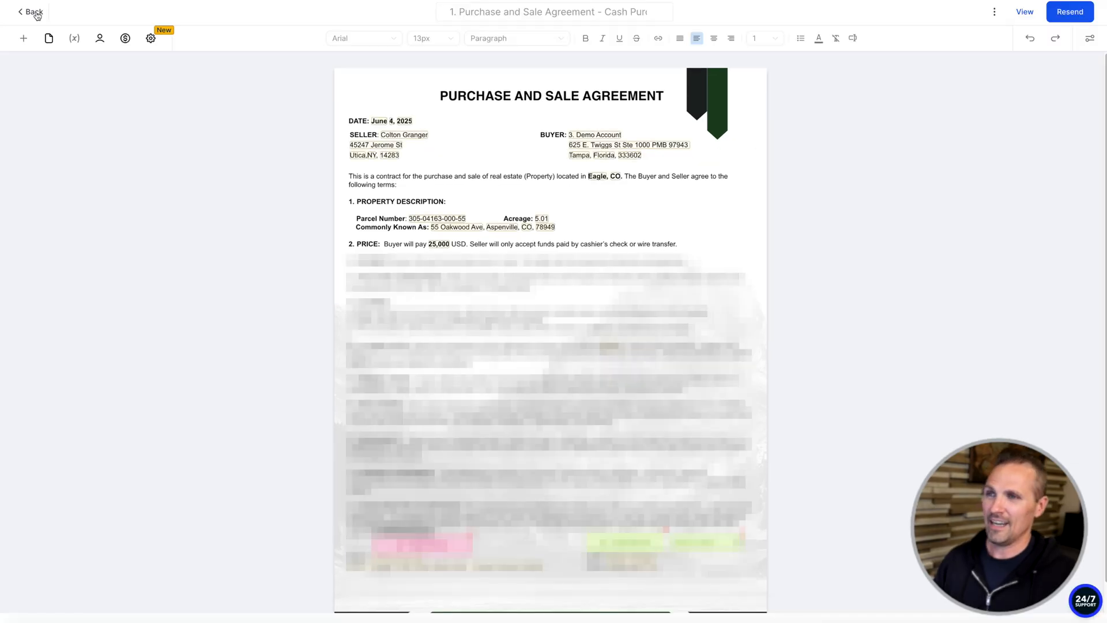
# Return to Documents & Contracts and list the 27 agreements waiting for others
pyautogui.click(30, 11)
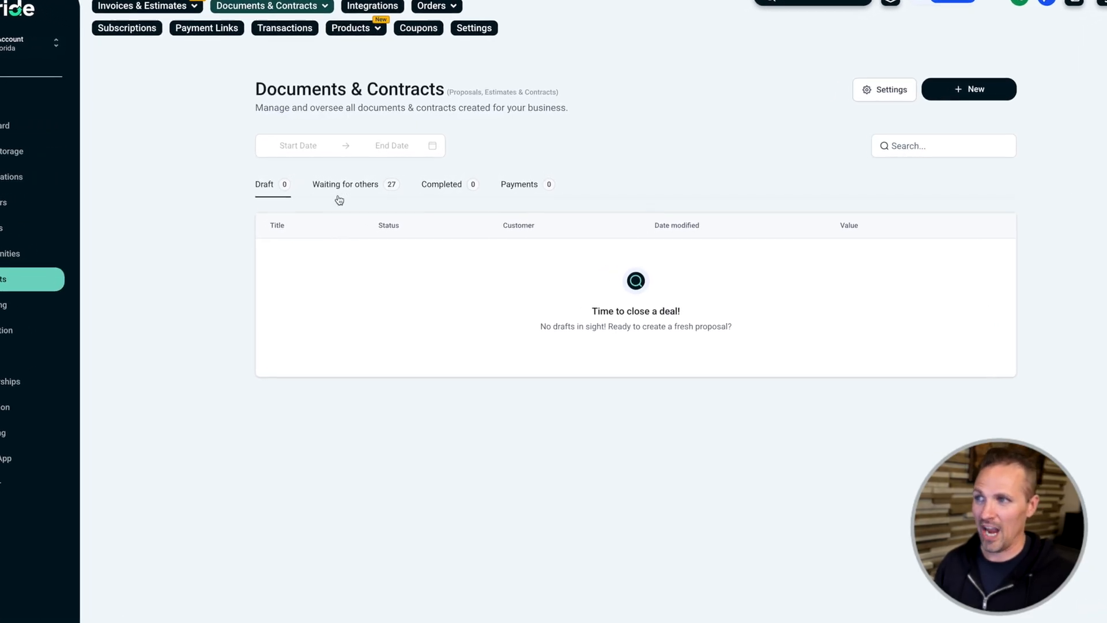
pyautogui.click(345, 184)
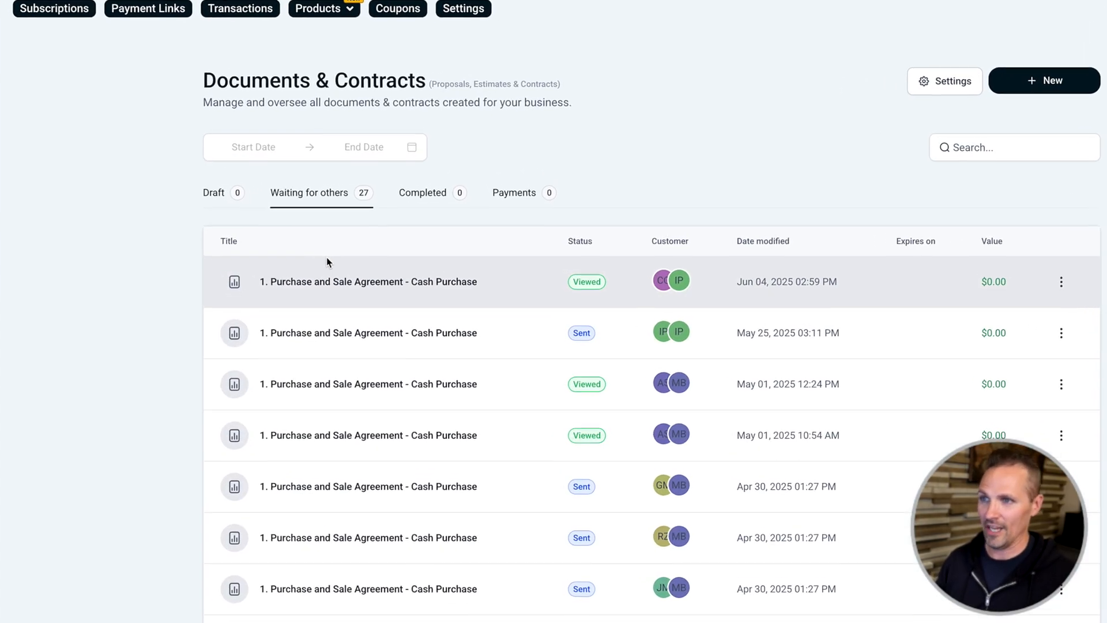
pyautogui.scroll(-3)
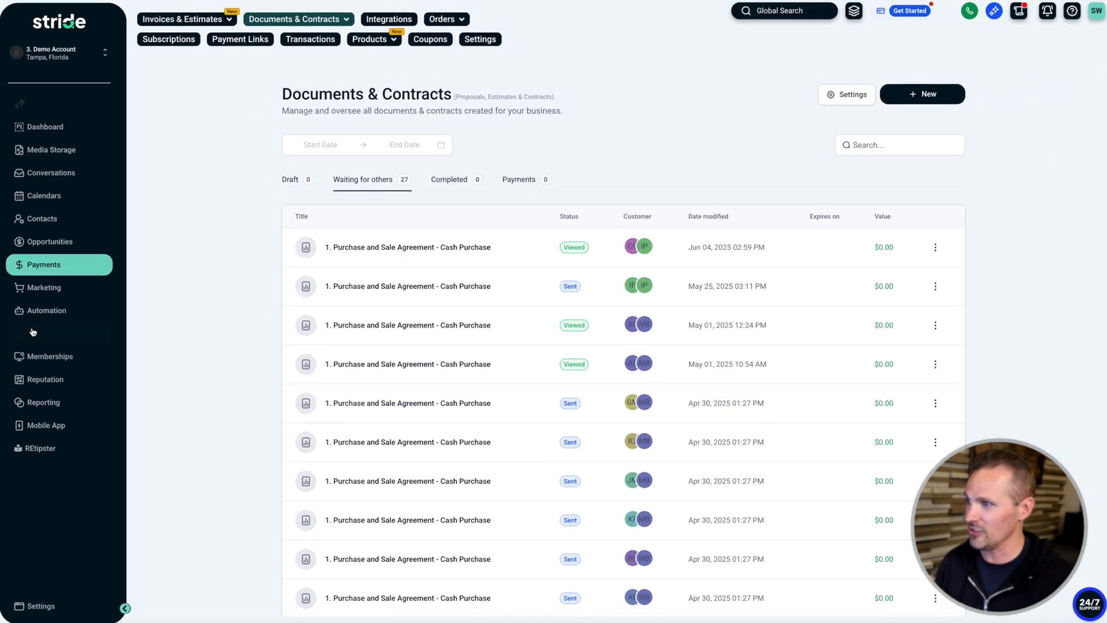
# Open the Contract Reminders workflow from the Automation page
pyautogui.click(46, 312)
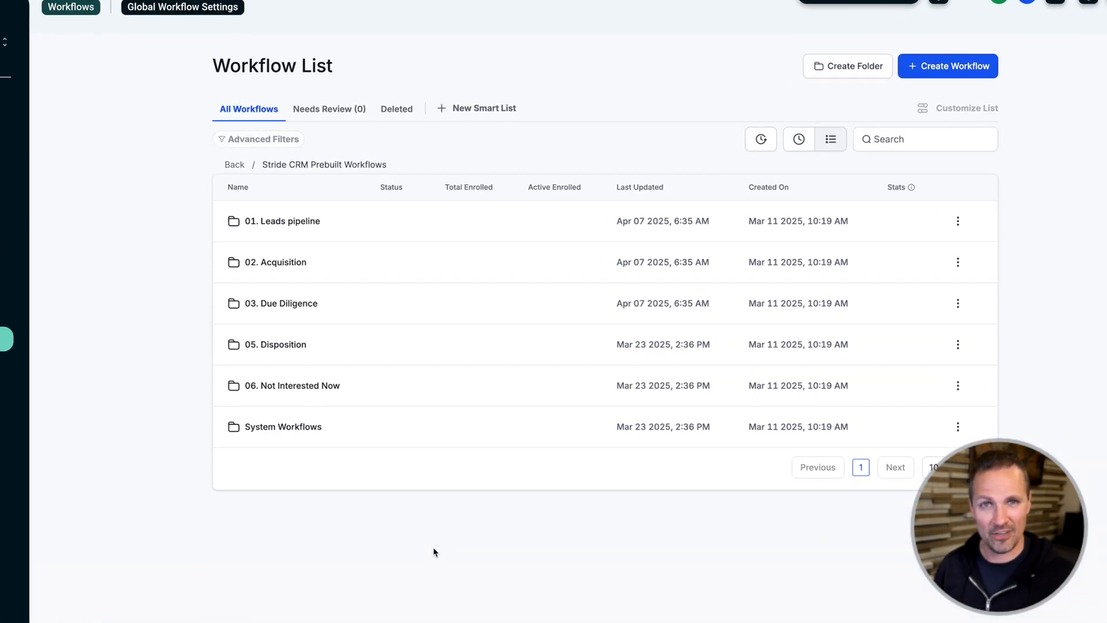
pyautogui.scroll(-3)
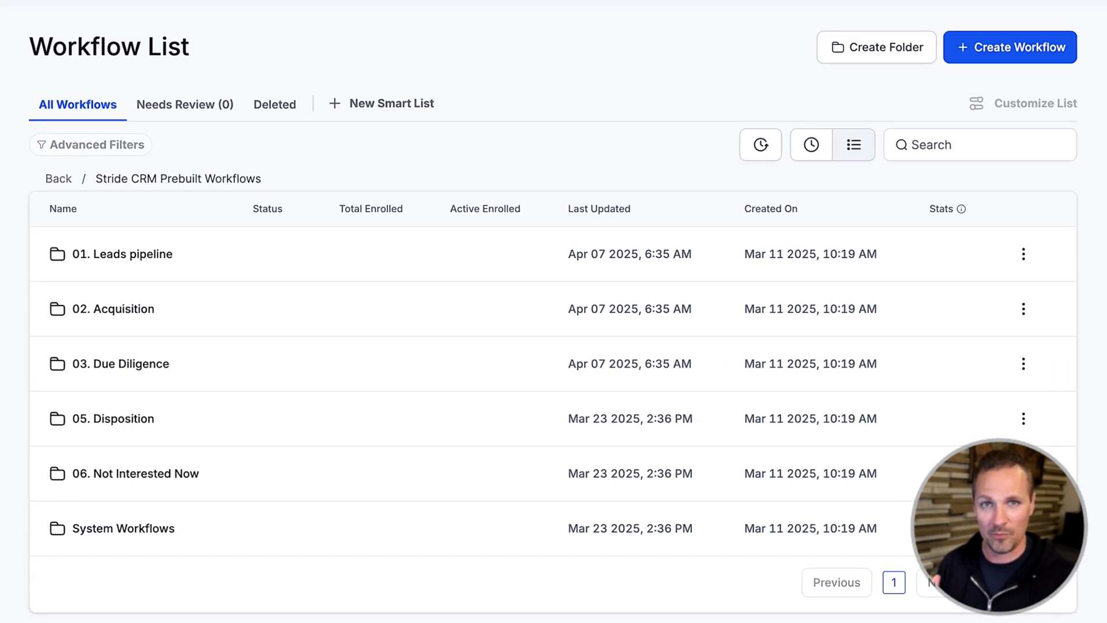
pyautogui.click(112, 309)
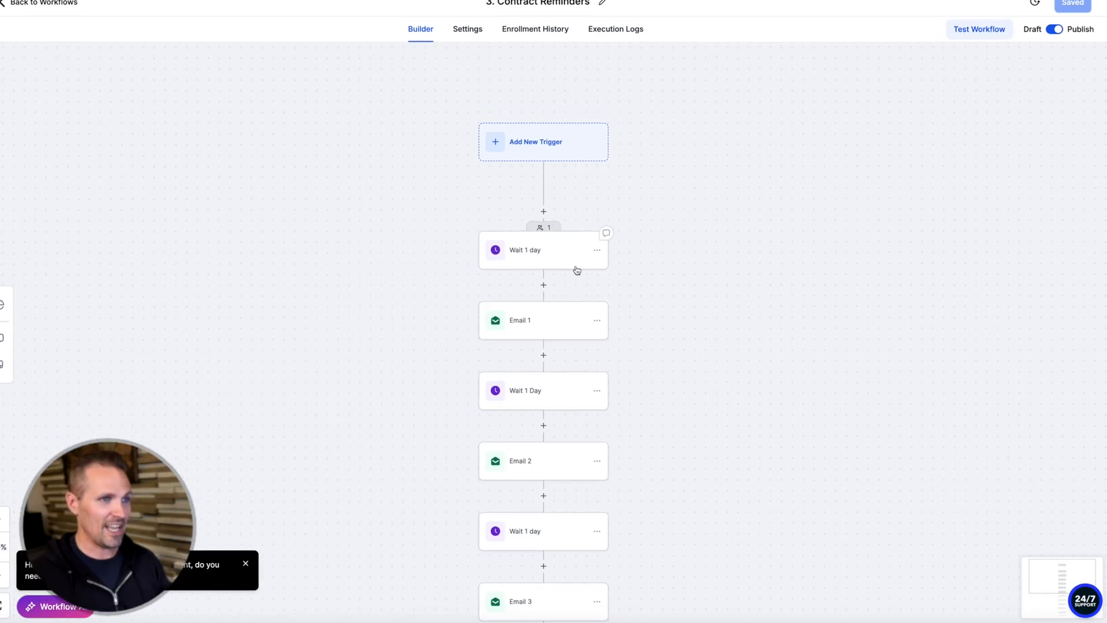
# Review the one-day wait step and the three follow-up reminder emails in the workflow
pyautogui.click(520, 319)
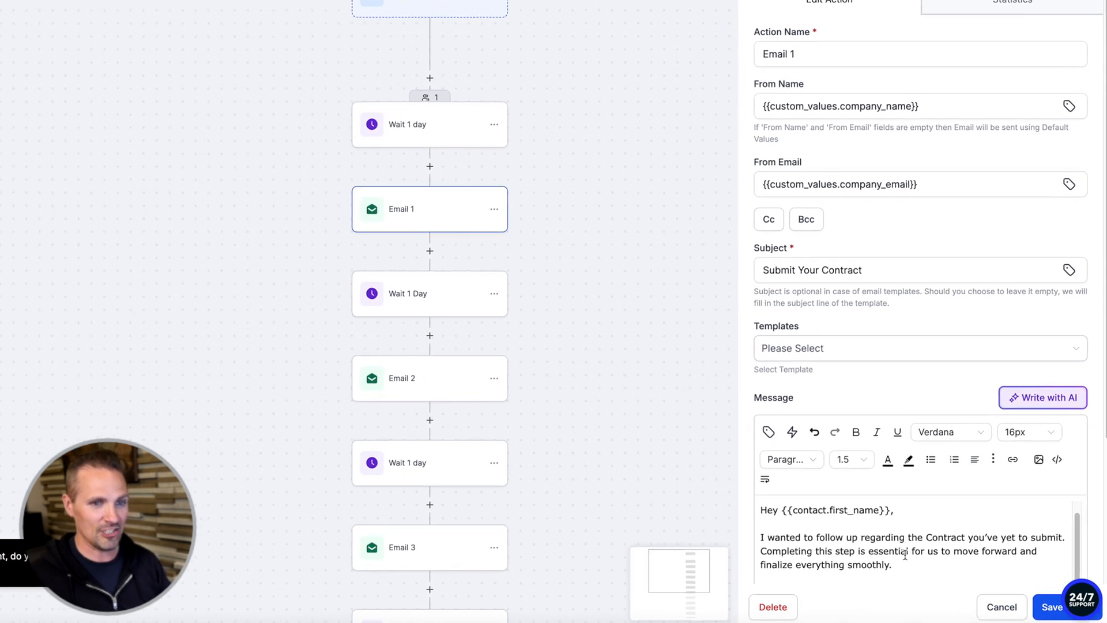
pyautogui.click(429, 293)
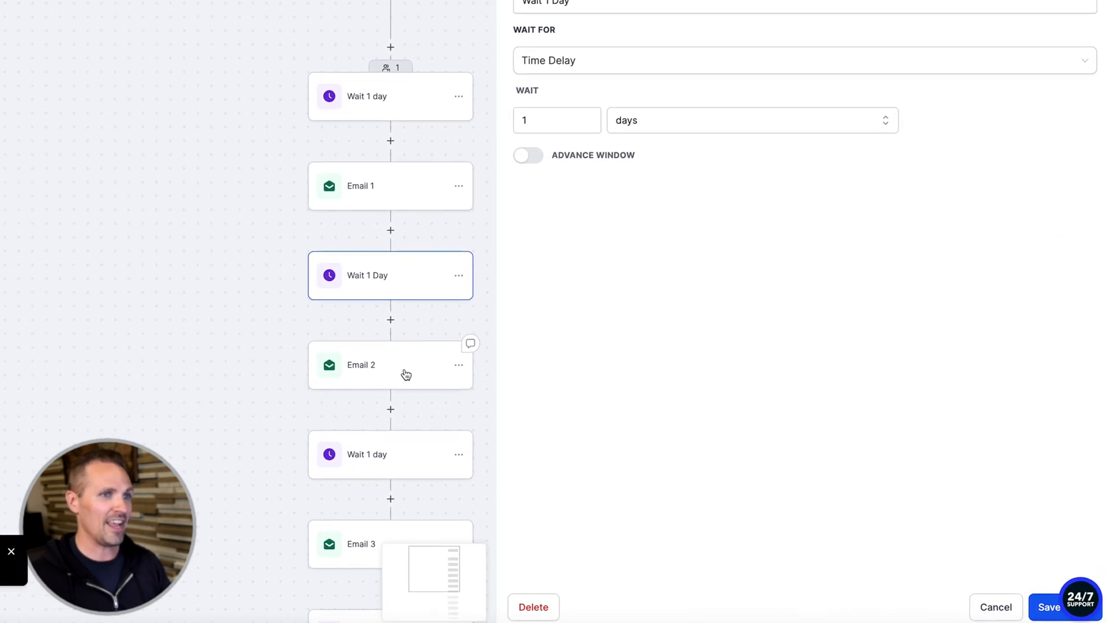
pyautogui.click(390, 364)
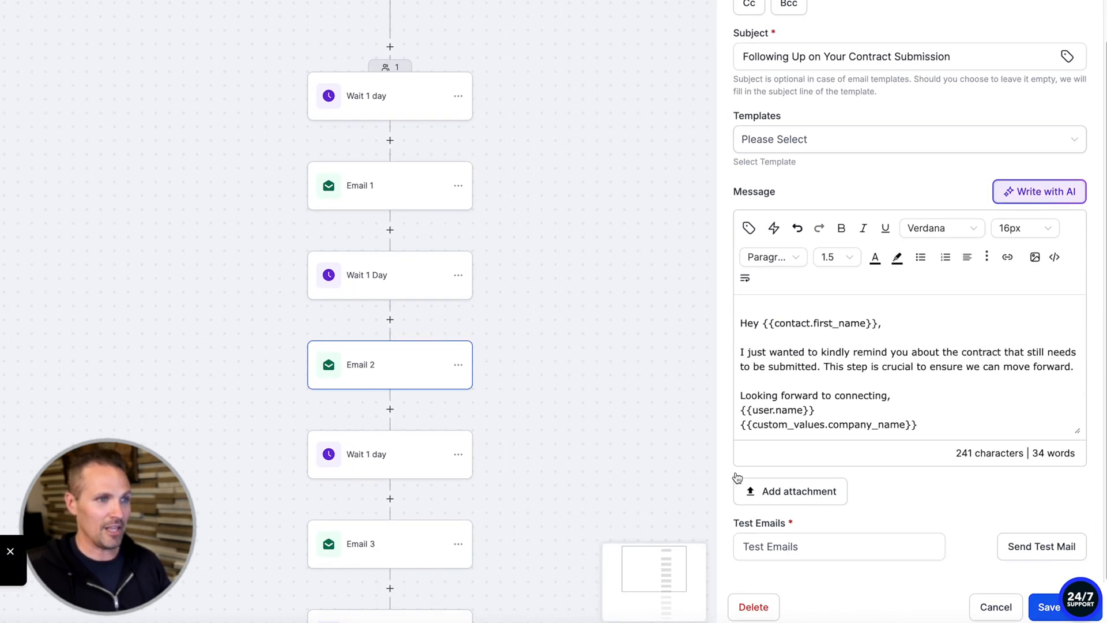
pyautogui.click(388, 543)
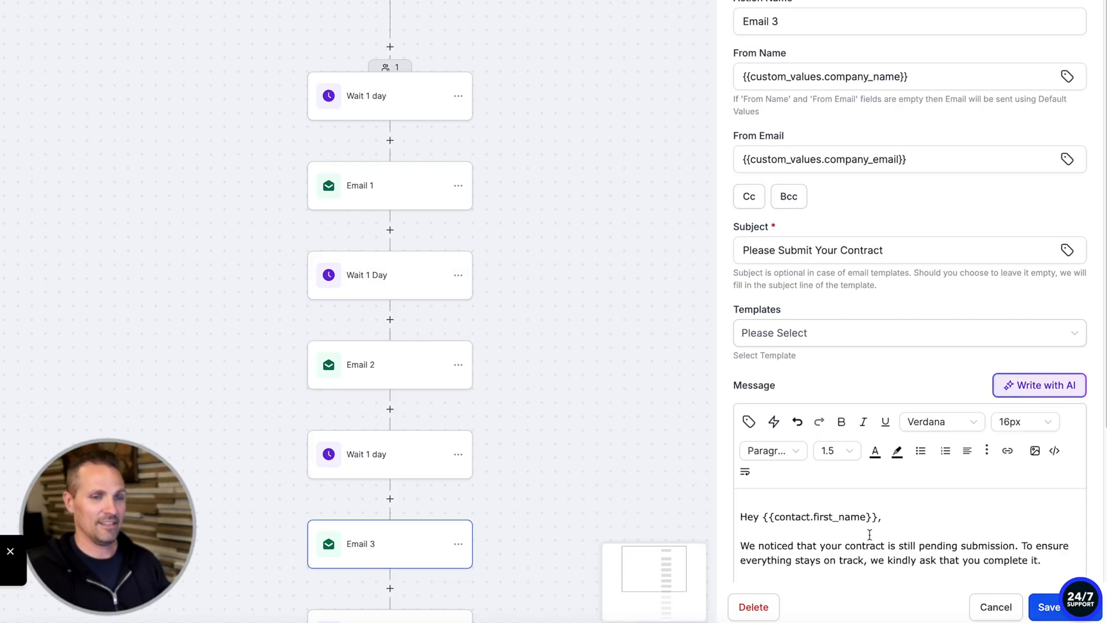
pyautogui.scroll(-3)
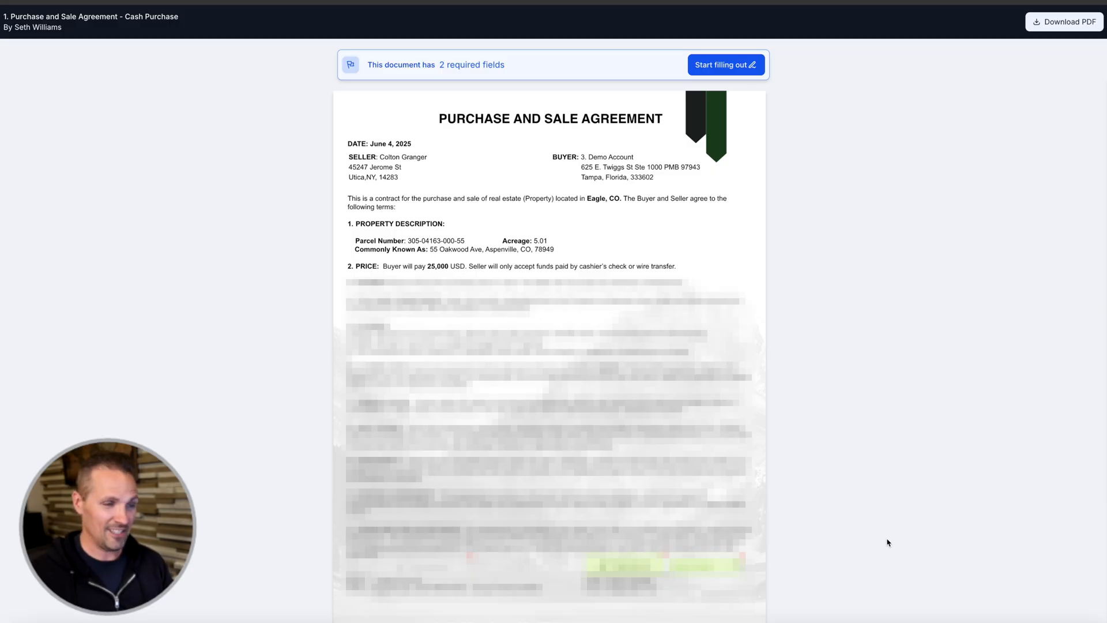
# Fill out the agreement and accept a typed signature as the first party
pyautogui.click(726, 64)
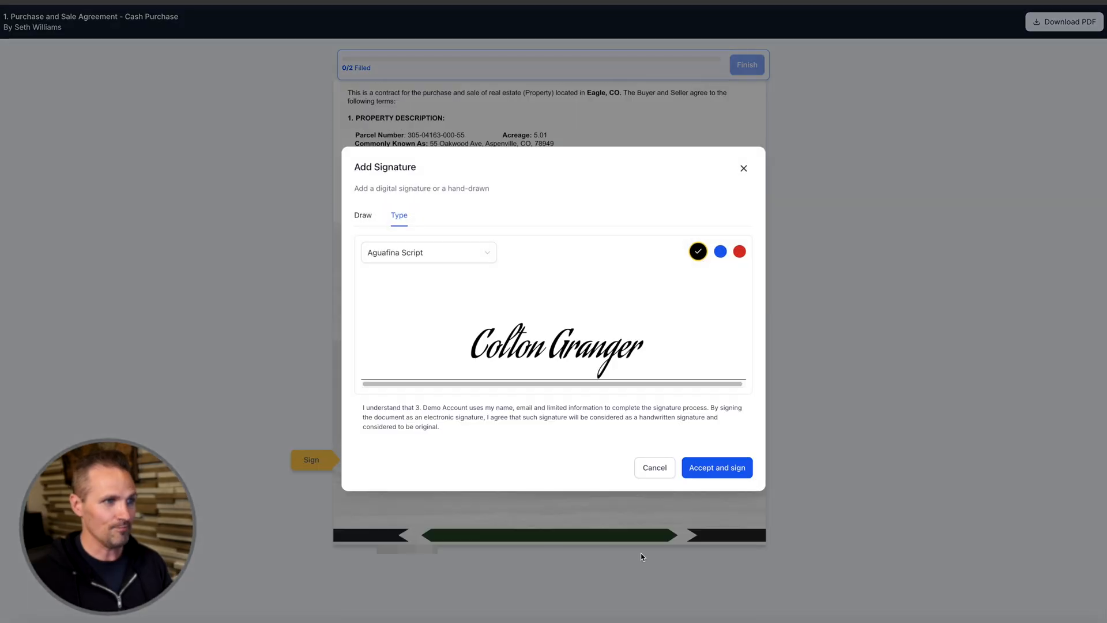
pyautogui.click(716, 467)
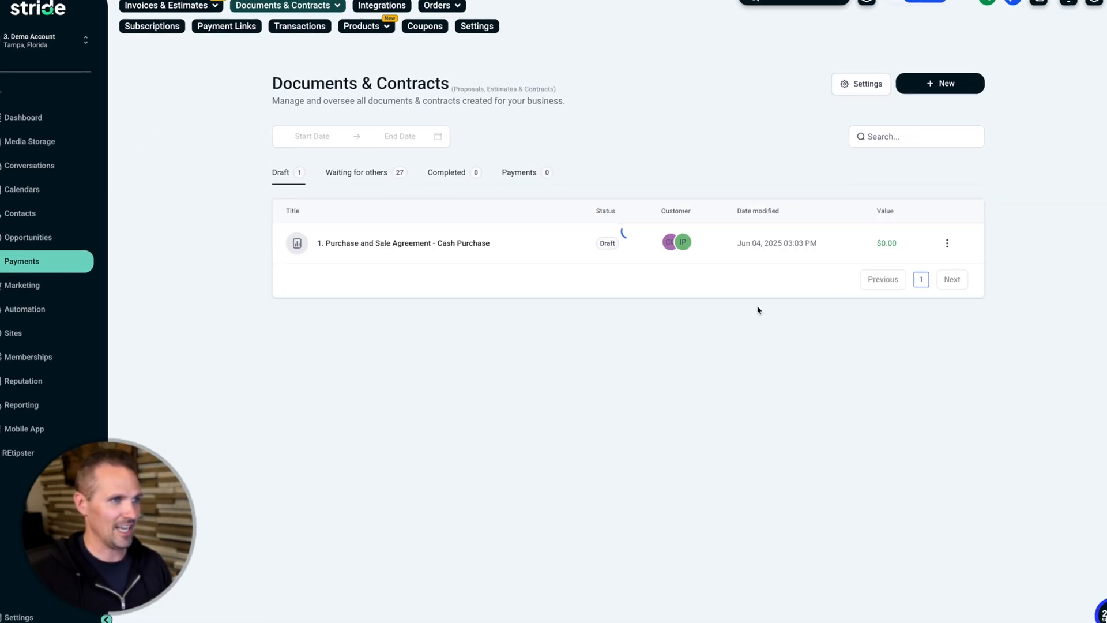
# Reopen the agreement from Waiting for others and sign it as the second party
pyautogui.click(356, 172)
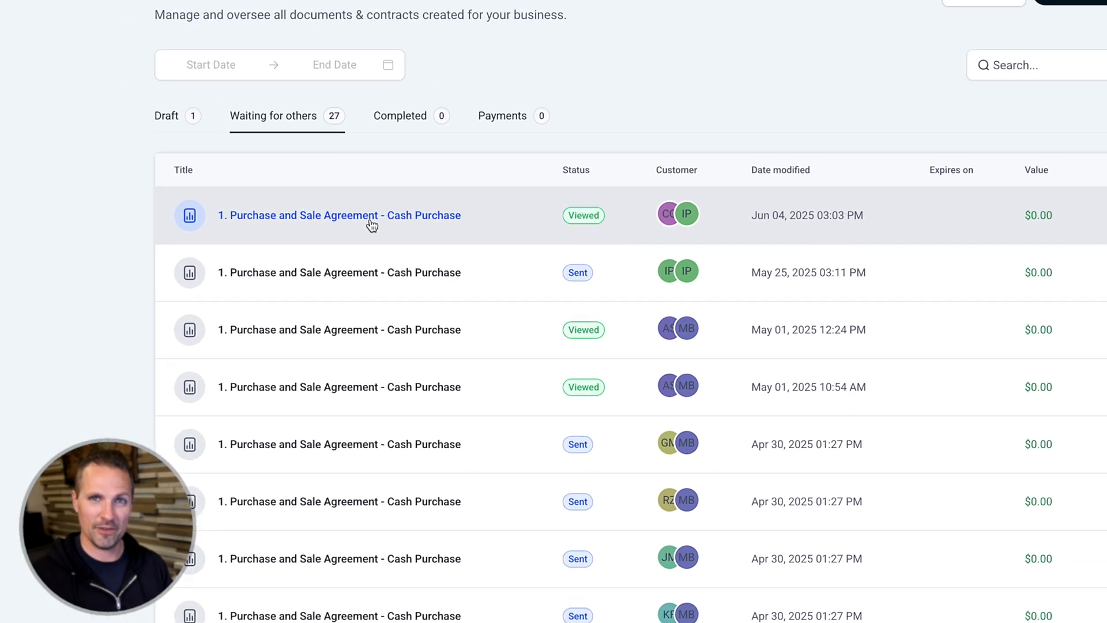
pyautogui.click(341, 216)
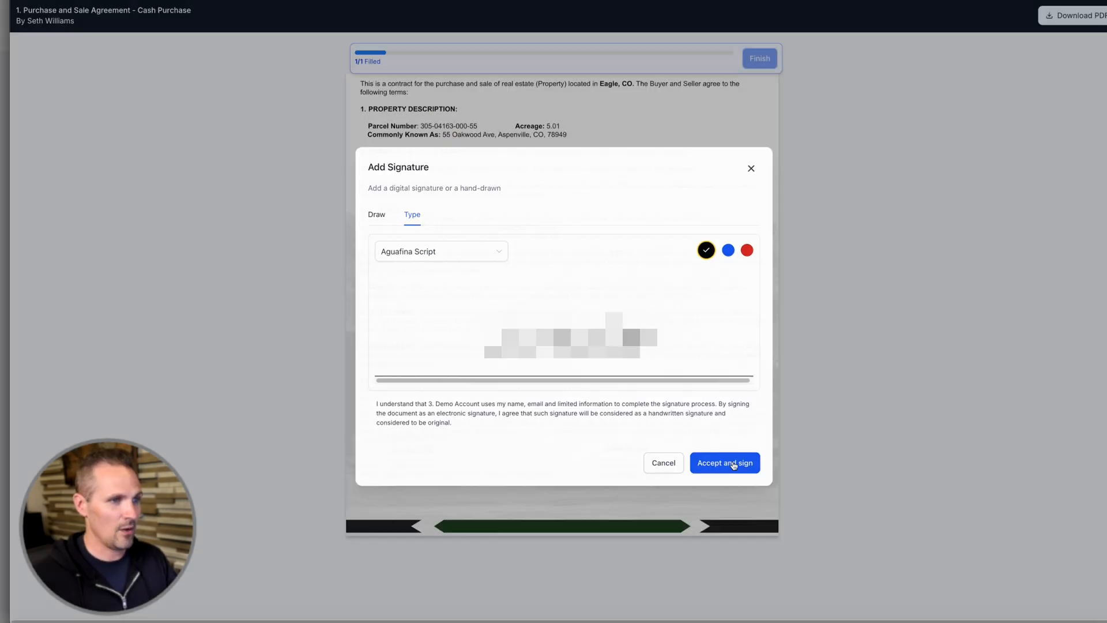
pyautogui.click(724, 463)
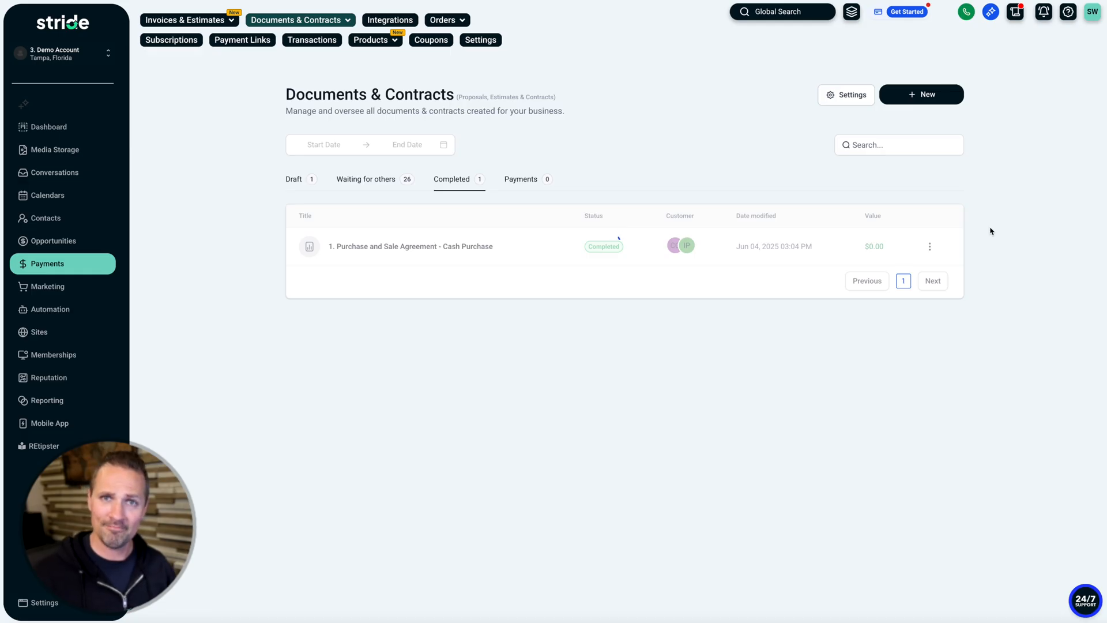
# View the completed agreement's PDF, including its Signature Certificate page
pyautogui.click(411, 245)
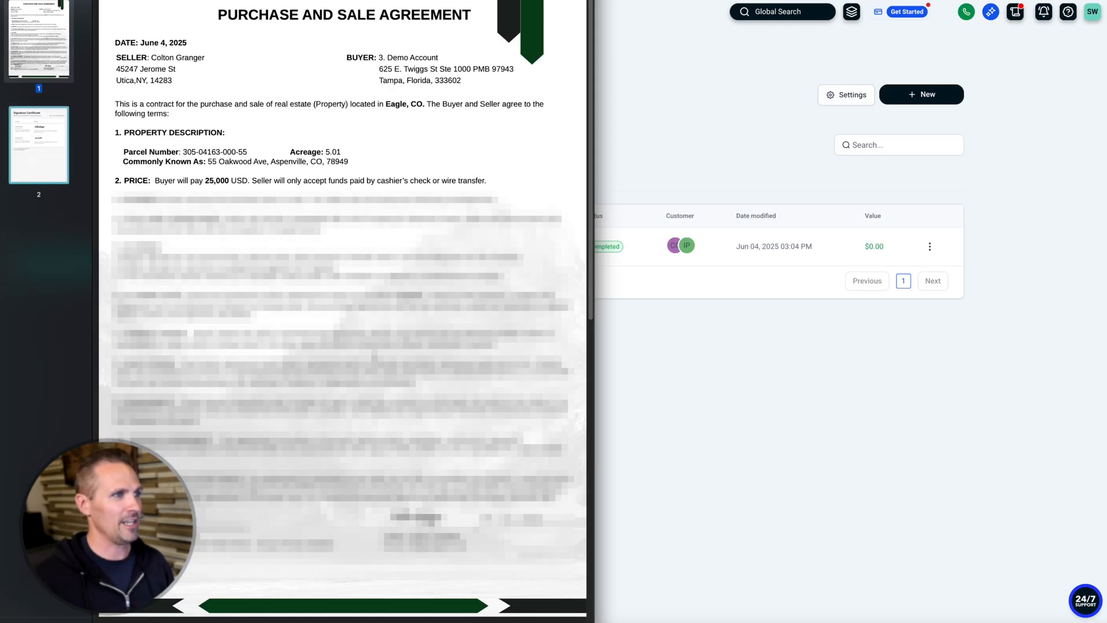
pyautogui.click(39, 145)
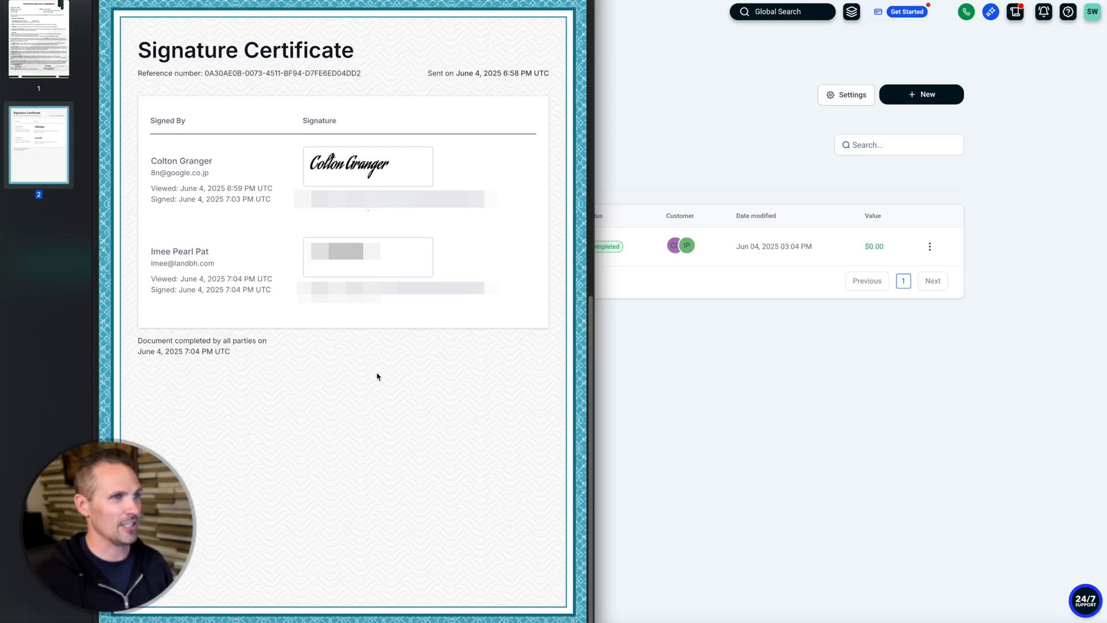
pyautogui.click(40, 39)
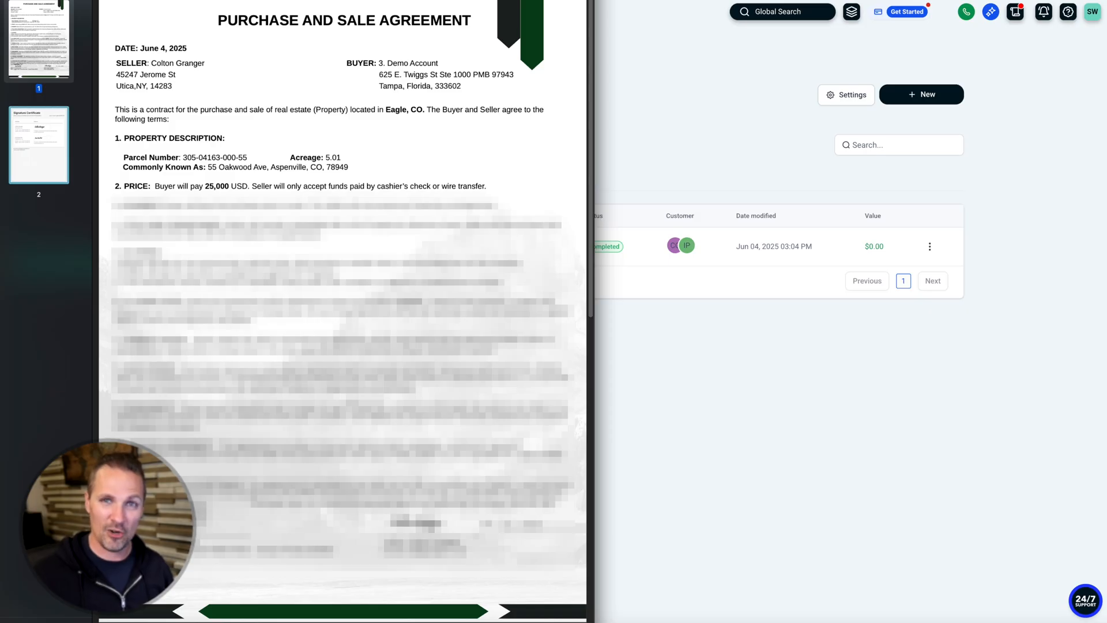